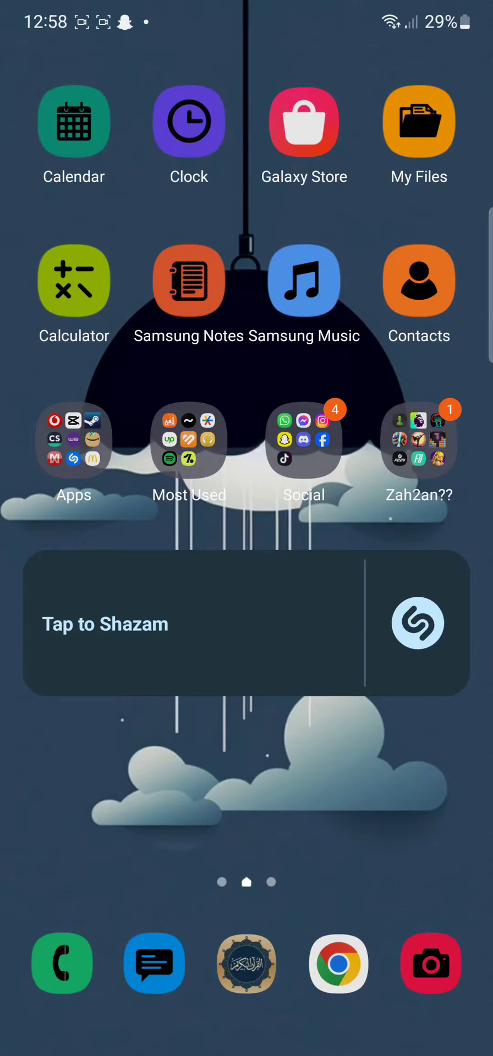
- Launch Snapchat from the Social folder on the home screen
{"action": "left_click", "coordinate": [303, 440]}
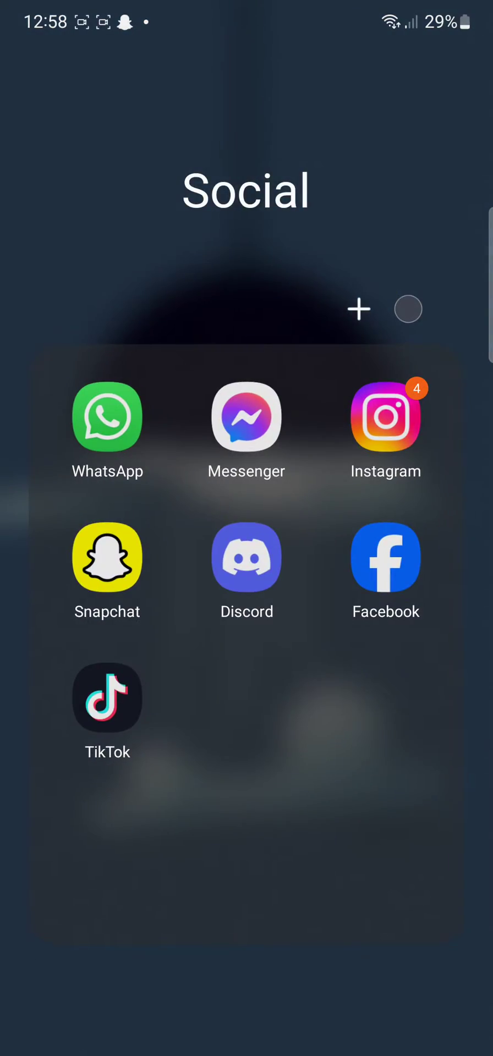
{"action": "left_click", "coordinate": [107, 557]}
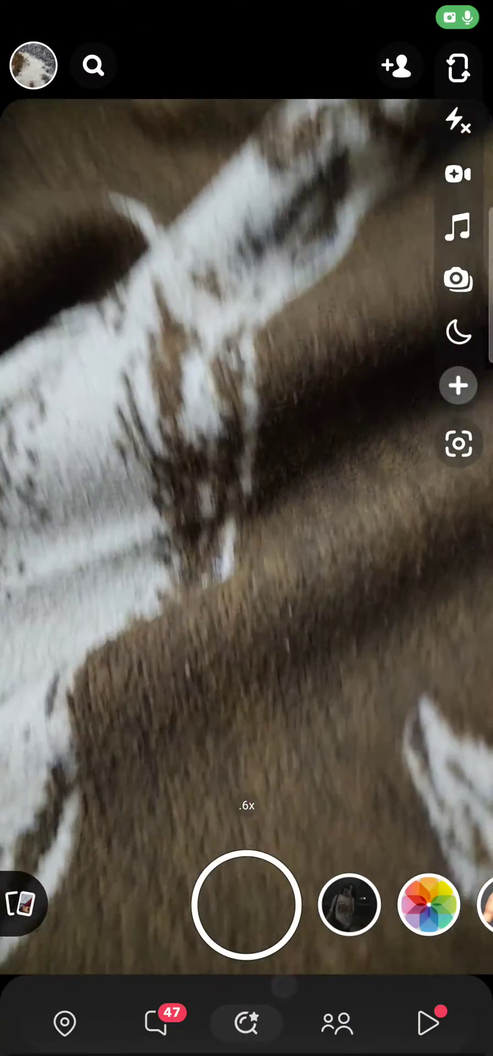
- Go to the chat list and bring up your own profile page with the Snapchat+ card
{"action": "left_click", "coordinate": [156, 1022]}
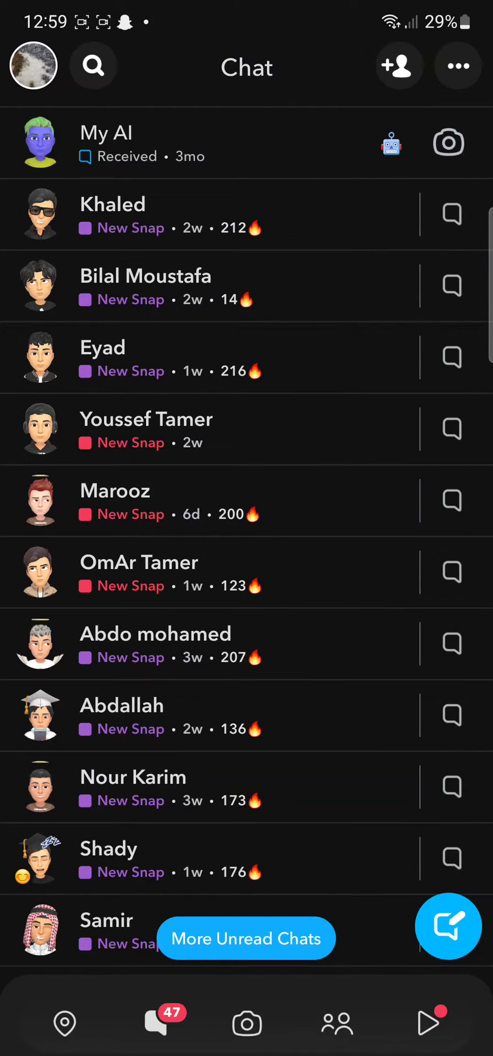
{"action": "left_click", "coordinate": [32, 66]}
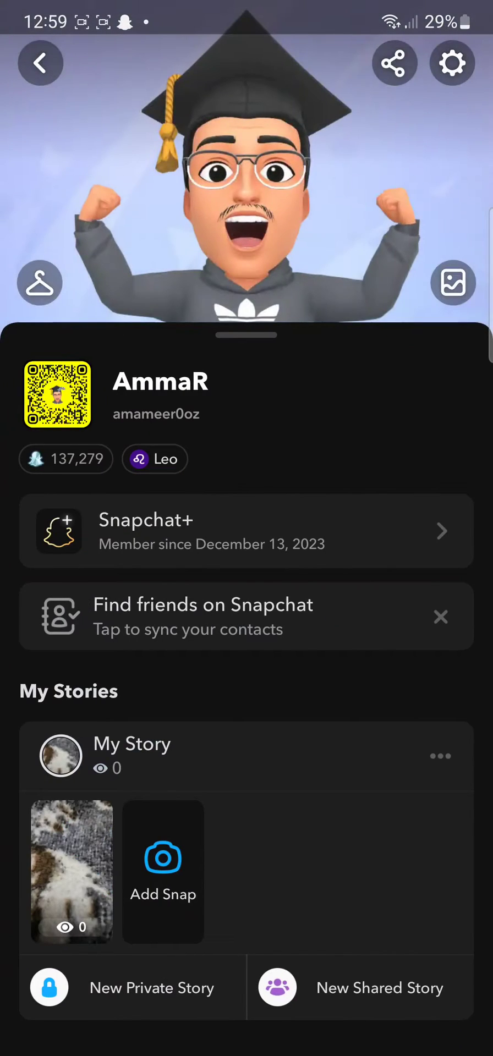
- Browse the Snapchat+ membership feature list from the profile card, then close it back to the chat list
{"action": "left_click", "coordinate": [246, 530]}
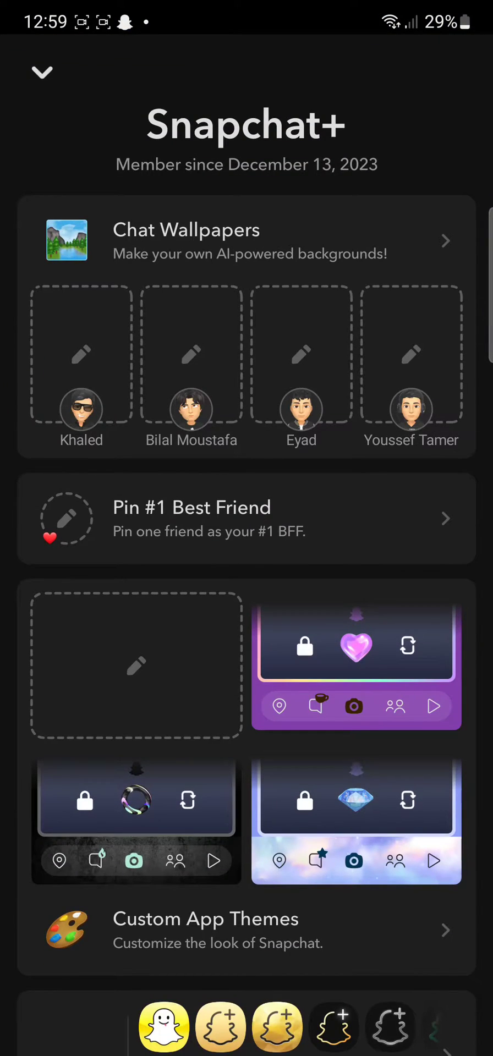
{"action": "scroll", "scroll_direction": "down", "scroll_amount": 3}
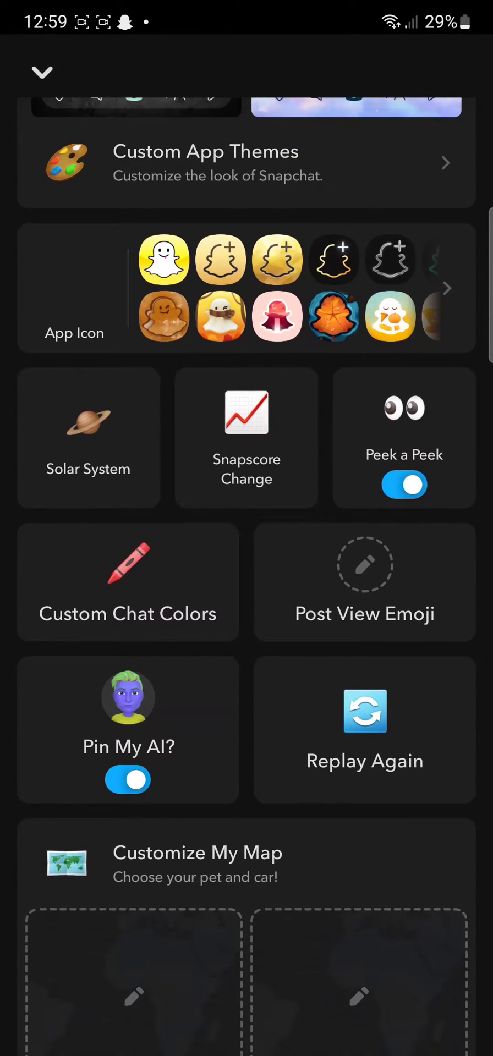
{"action": "scroll", "scroll_direction": "down", "scroll_amount": 3}
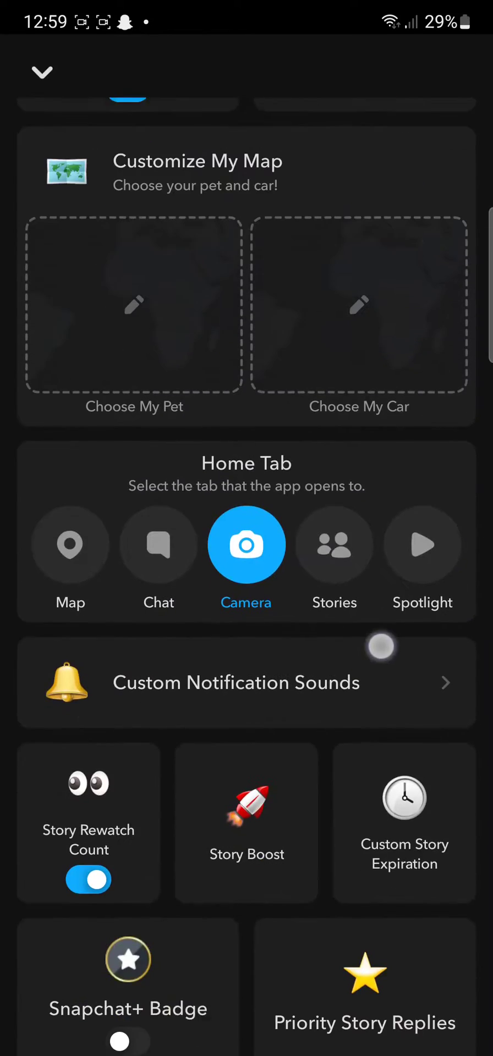
{"action": "scroll", "scroll_direction": "down", "scroll_amount": 3}
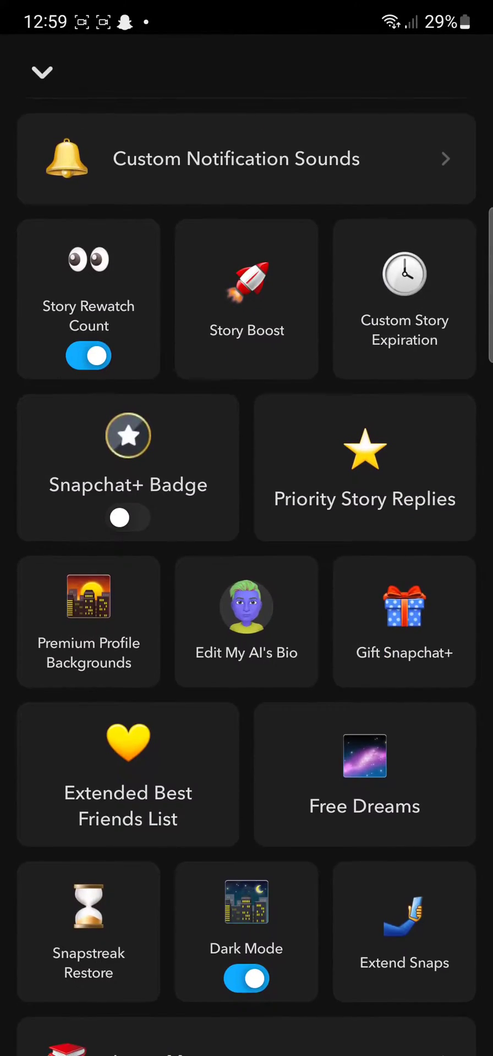
{"action": "scroll", "scroll_direction": "up", "scroll_amount": 3}
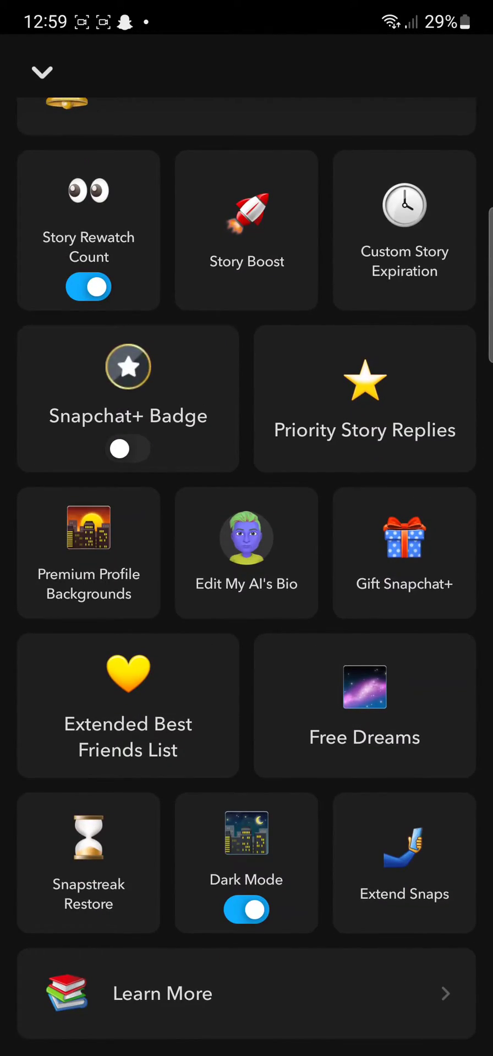
{"action": "scroll", "scroll_direction": "up", "scroll_amount": 3}
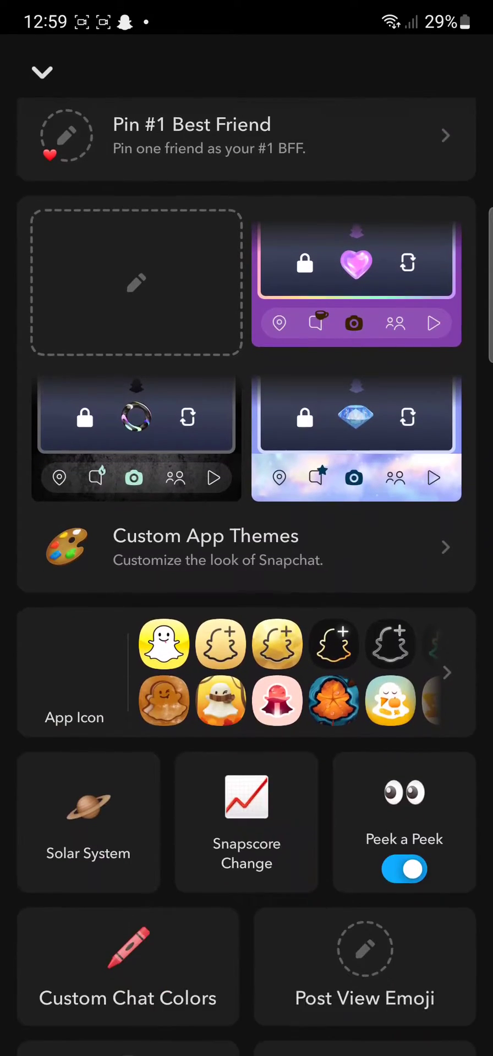
{"action": "left_click", "coordinate": [41, 73]}
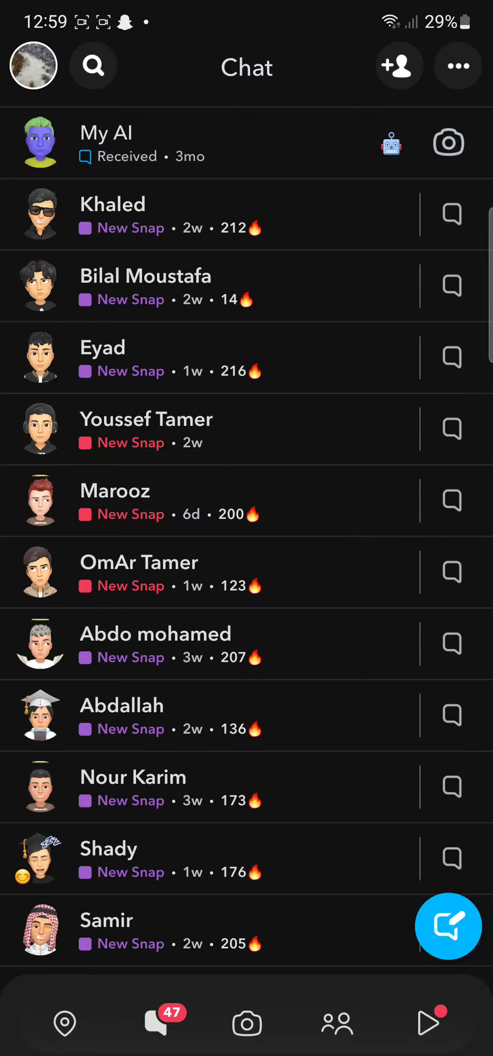
- Reach the Snapchat+ section of account Settings (Features and Billing) via the profile gear icon
{"action": "left_click", "coordinate": [457, 66]}
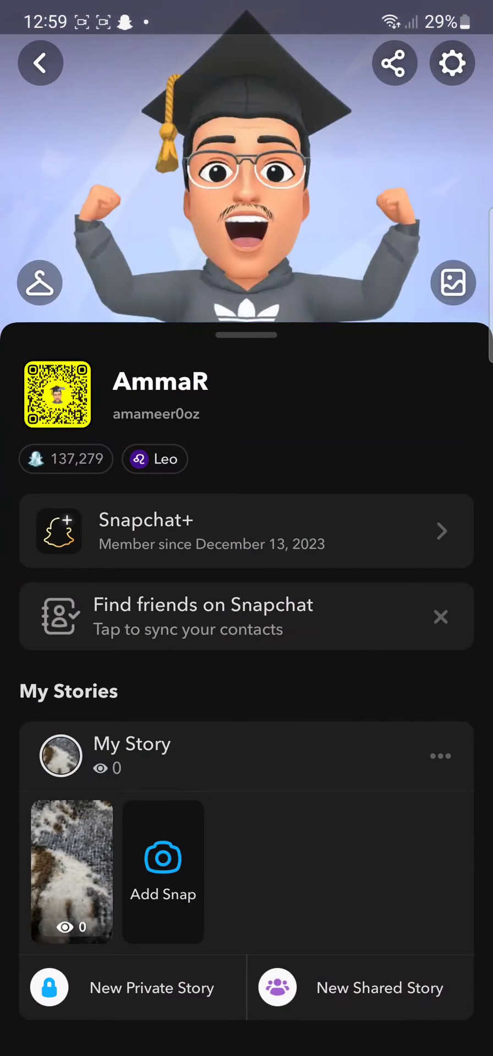
{"action": "left_click", "coordinate": [451, 62]}
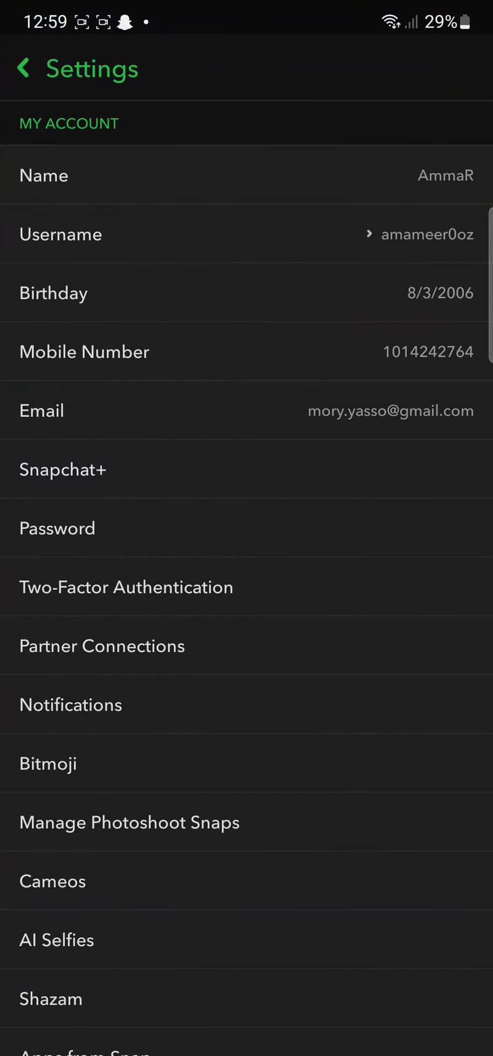
{"action": "scroll", "scroll_direction": "up", "scroll_amount": 3}
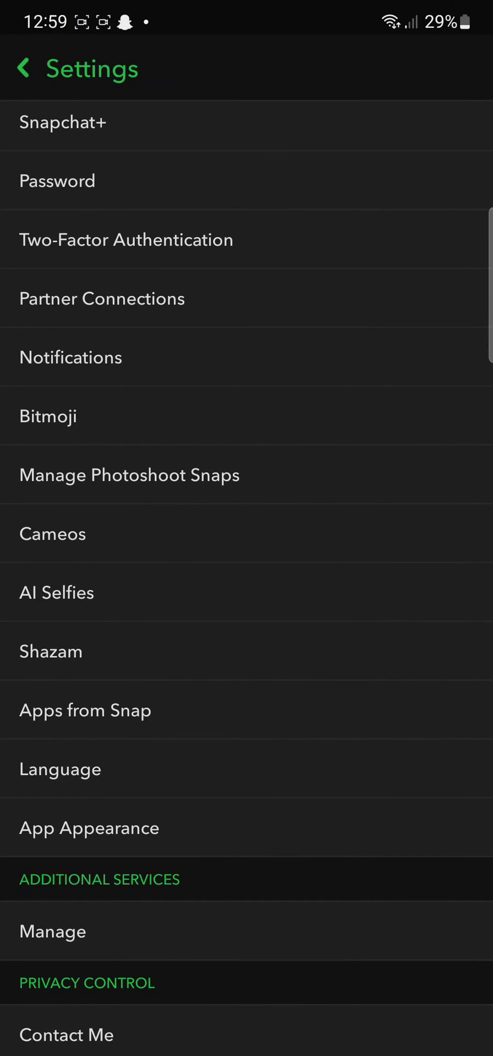
{"action": "left_click", "coordinate": [62, 122]}
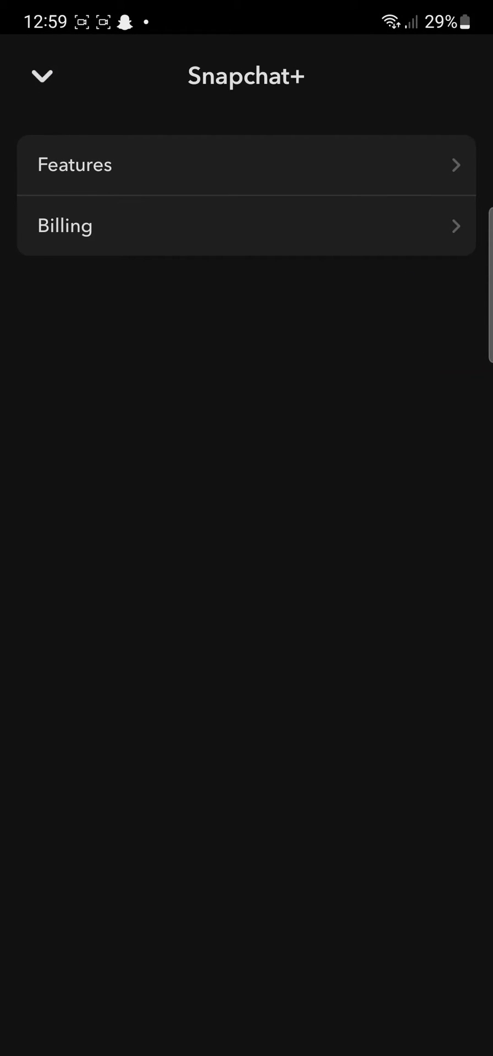
- Choose Billing to reach the Manage Subscription screen with the Cancel Subscription option
{"action": "left_click", "coordinate": [247, 226]}
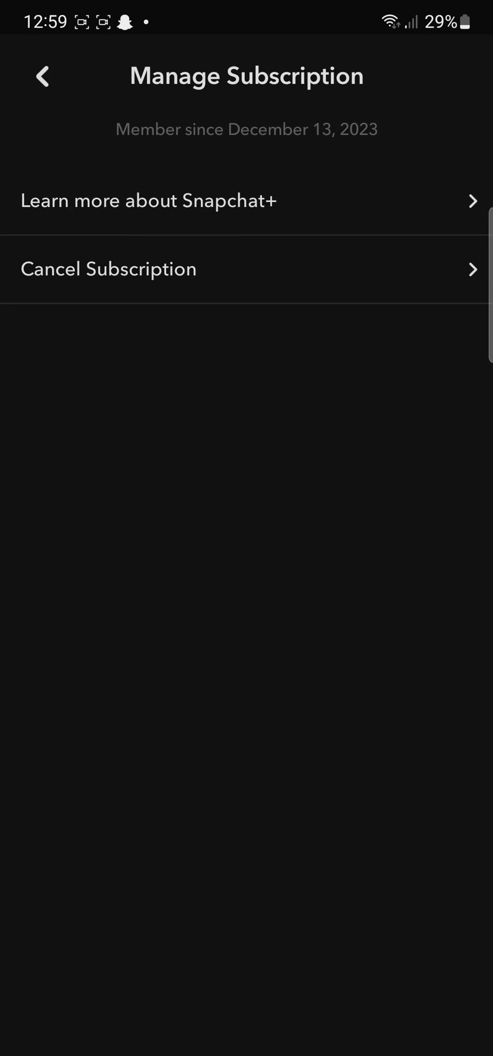